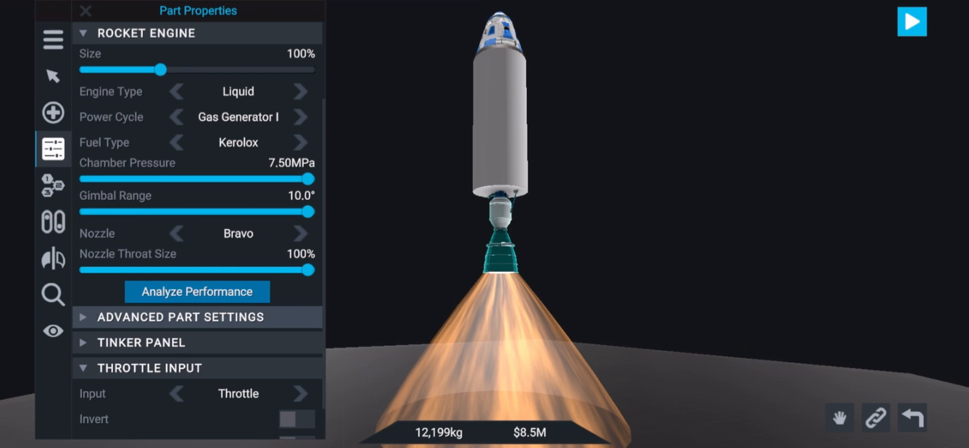
Halve the engine's Nozzle Throat Size slider from 100% to 50%
{"action": "left_click", "coordinate": [196, 290]}
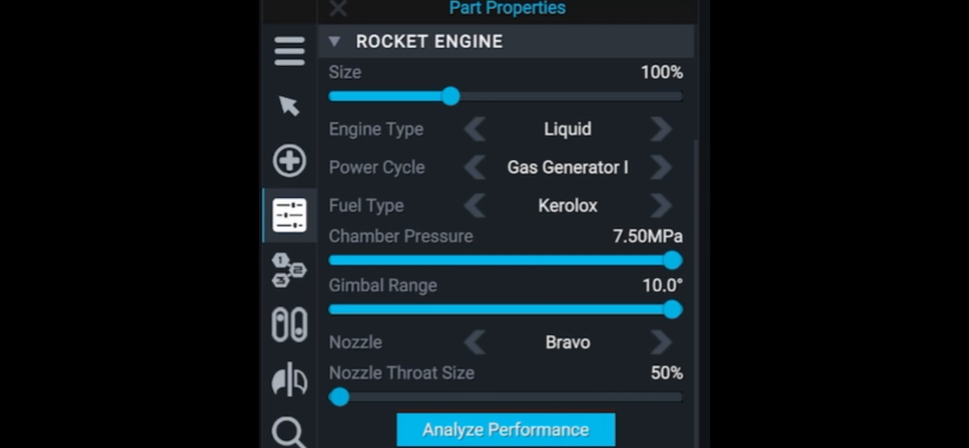
{"action": "left_click", "coordinate": [338, 8]}
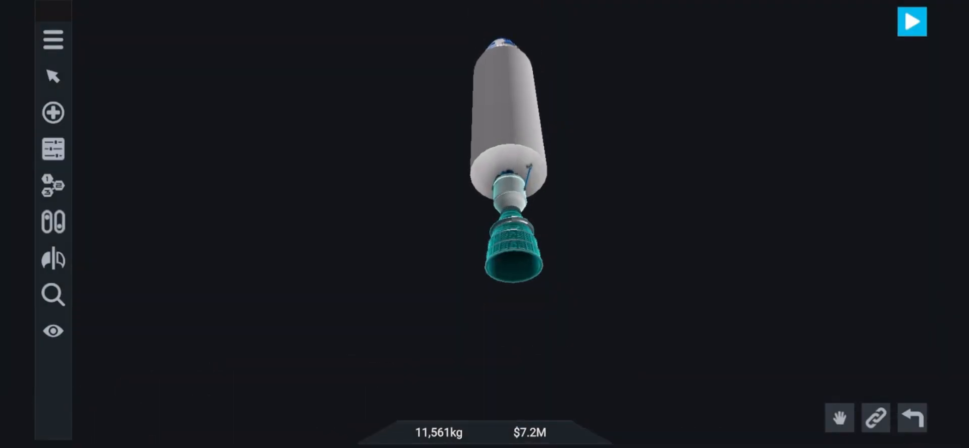
Reach the RocketEngine hidden properties and clear the default exhaustColor value
{"action": "left_click", "coordinate": [513, 247]}
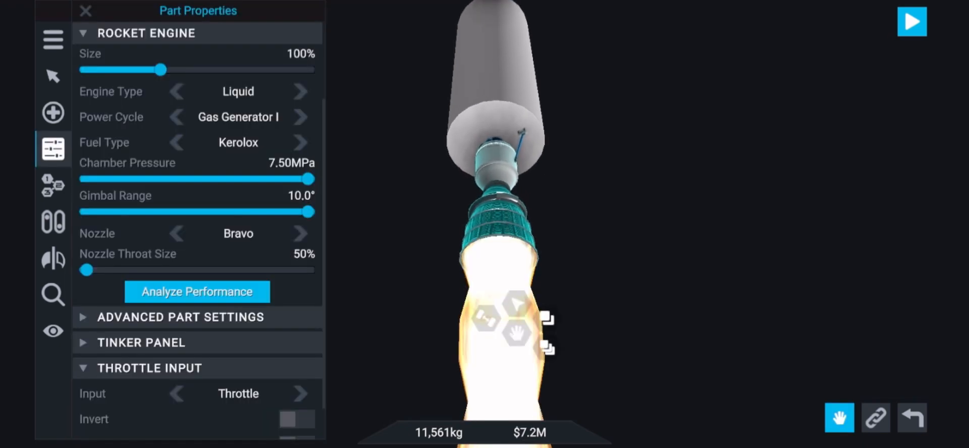
{"action": "scroll", "scroll_direction": "down", "scroll_amount": 3}
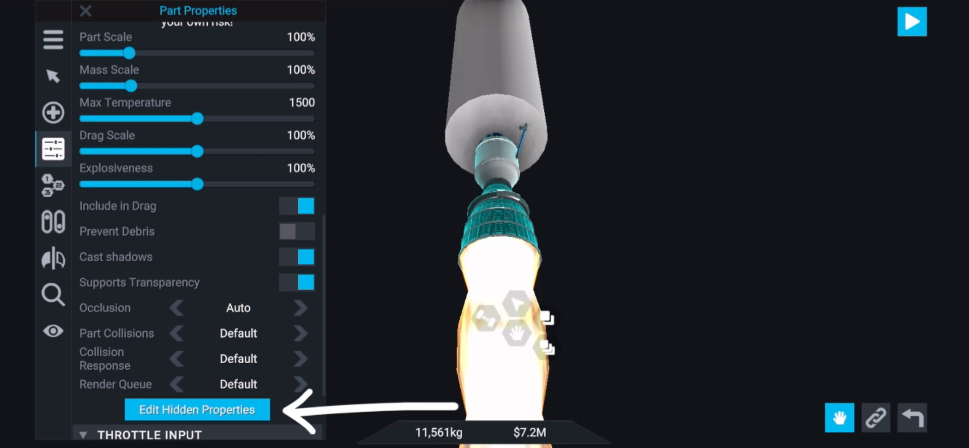
{"action": "left_click", "coordinate": [197, 409]}
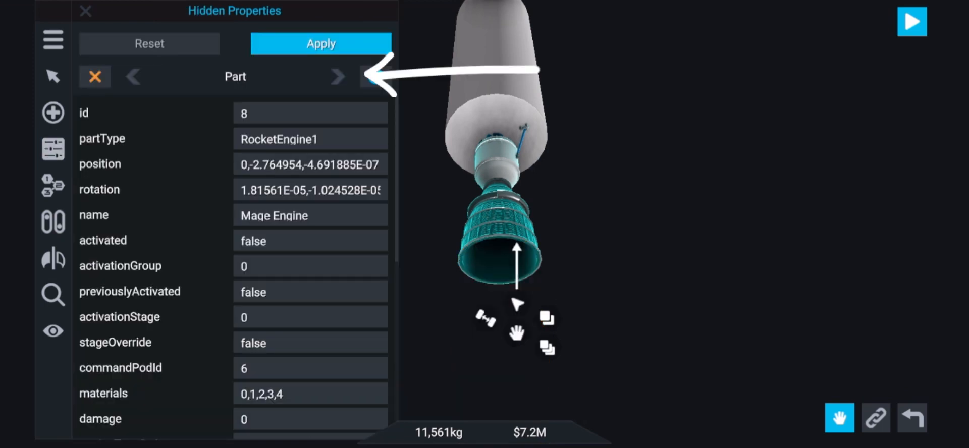
{"action": "left_click", "coordinate": [337, 77]}
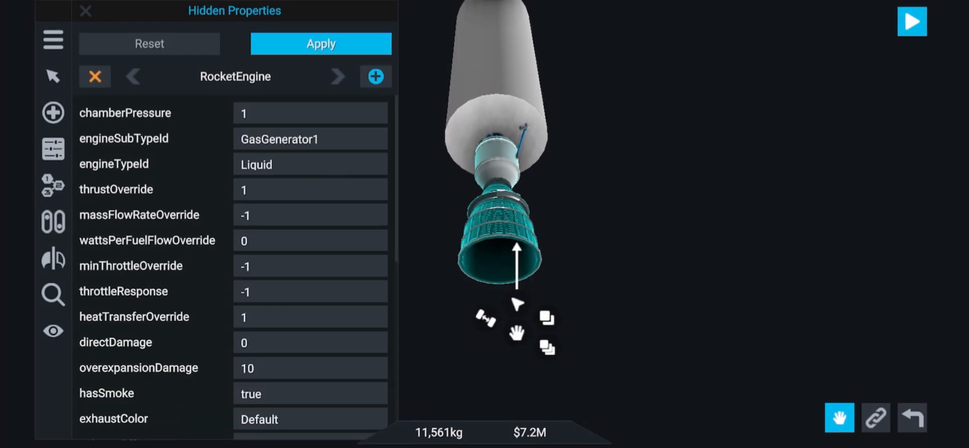
{"action": "scroll", "scroll_direction": "down", "scroll_amount": 3}
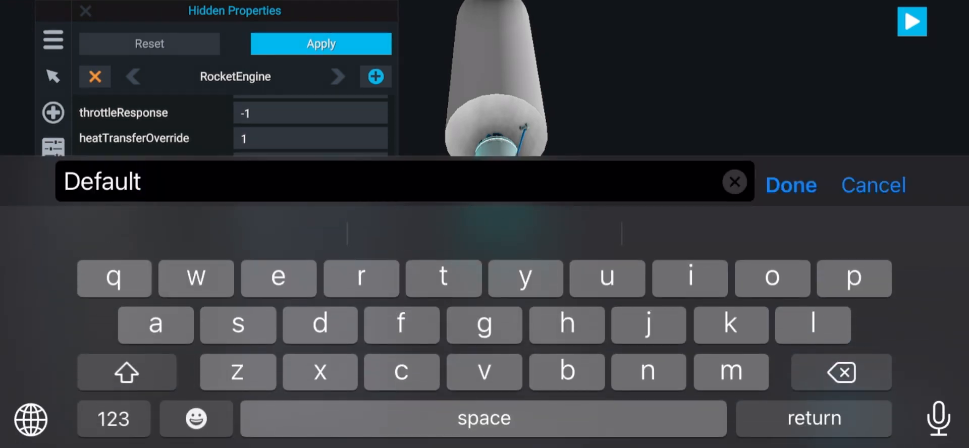
{"action": "left_click", "coordinate": [734, 182]}
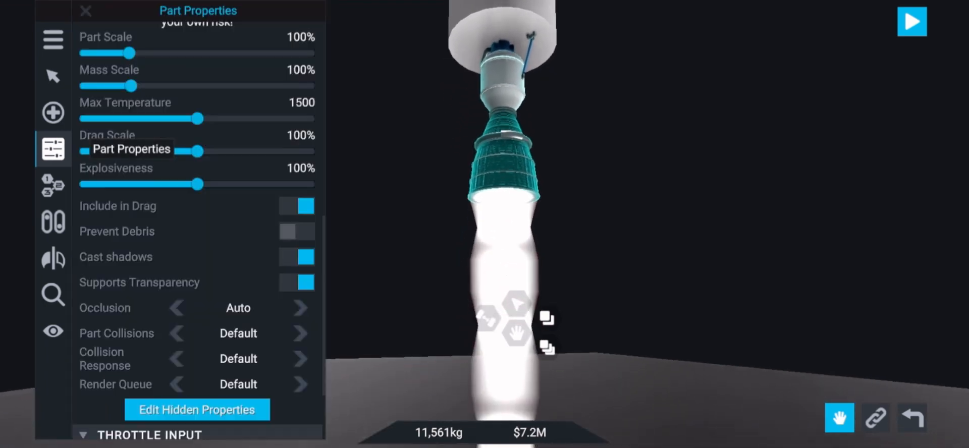
Apply a red exhaustColor value so the engine plume turns dark reddish
{"action": "left_click", "coordinate": [196, 410]}
{"action": "type", "text": "P"}
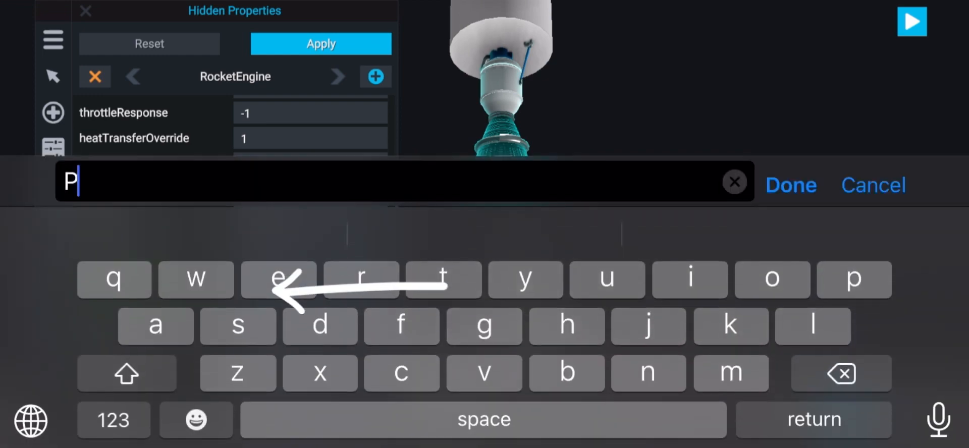
{"action": "left_click", "coordinate": [790, 184]}
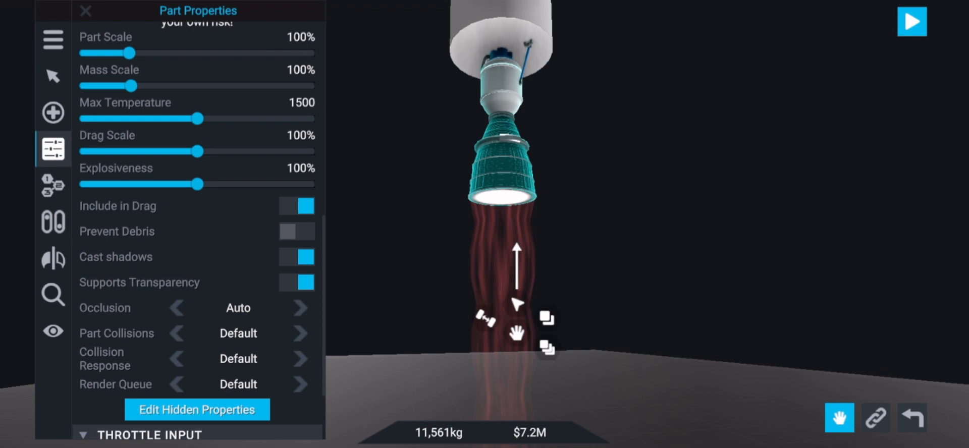
{"action": "left_click", "coordinate": [53, 150]}
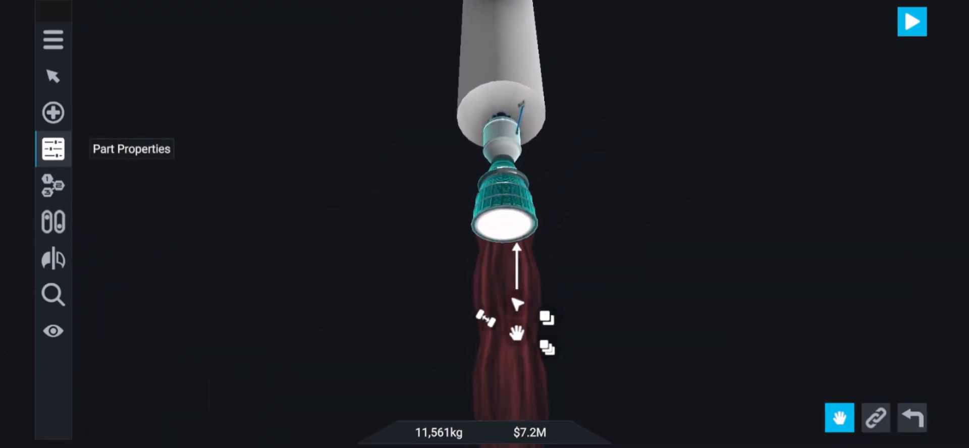
Clone the engine and give the copy matching X/Y/Z coordinates so it stacks on the original
{"action": "left_click", "coordinate": [52, 149]}
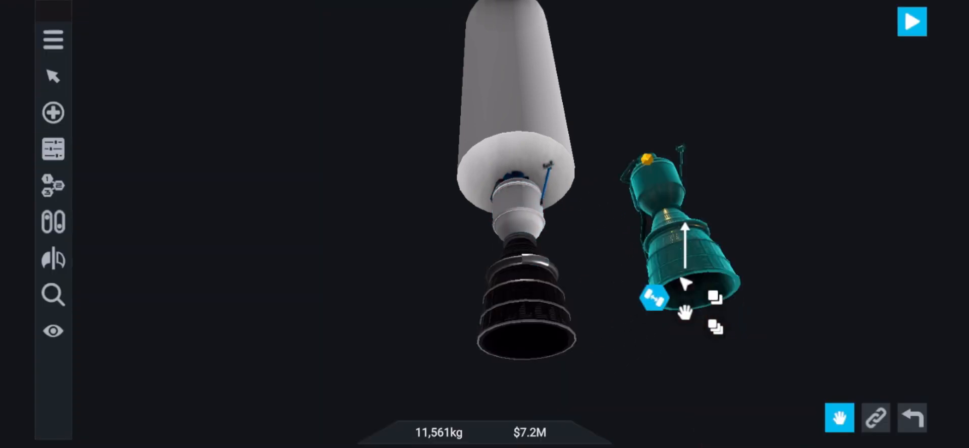
{"action": "left_click", "coordinate": [654, 298]}
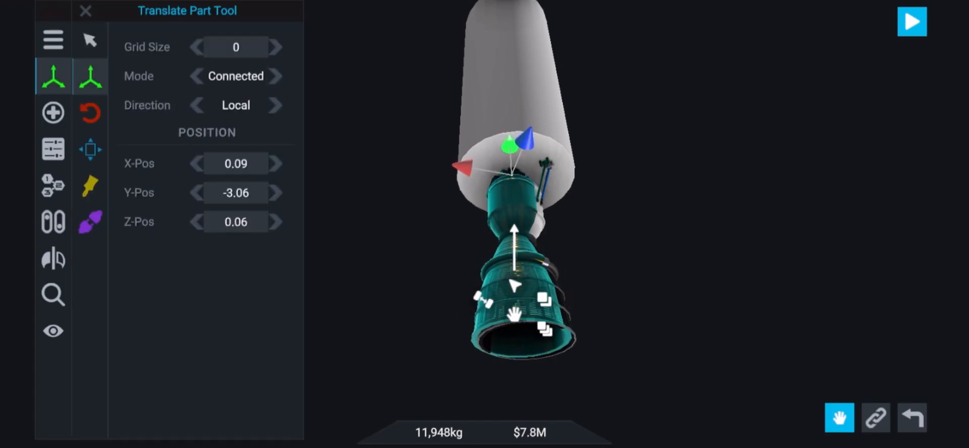
{"action": "left_click", "coordinate": [236, 222]}
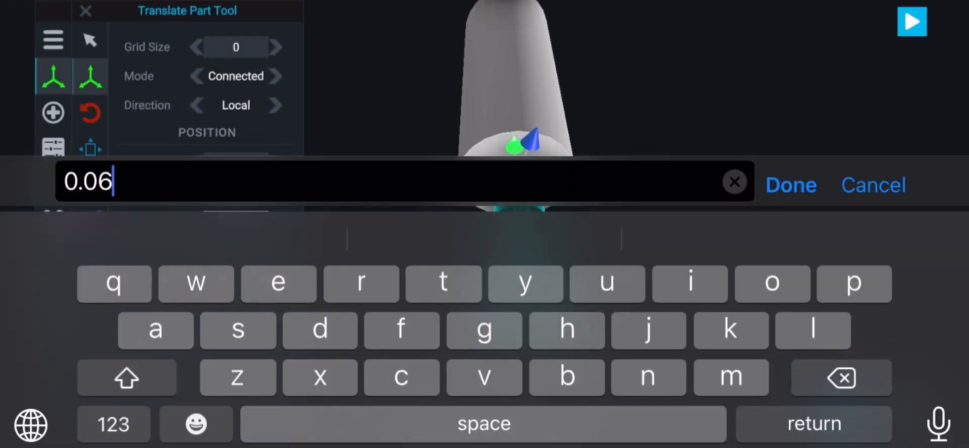
{"action": "left_click", "coordinate": [789, 184]}
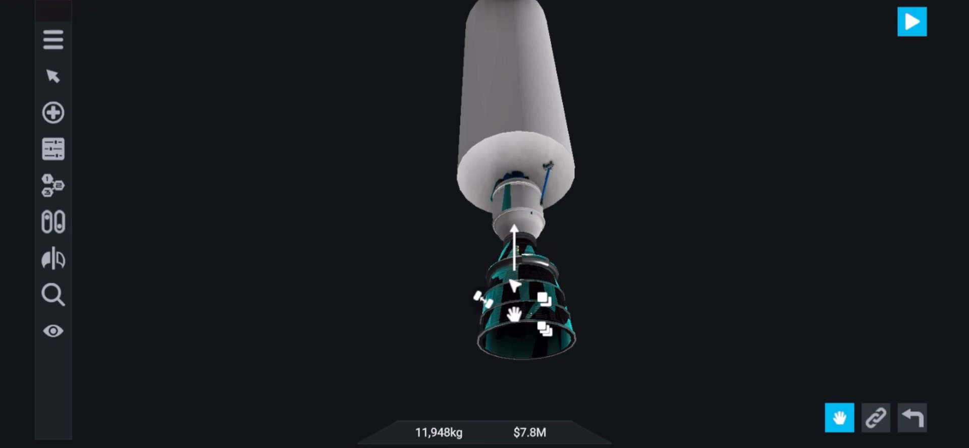
{"action": "left_click", "coordinate": [52, 148]}
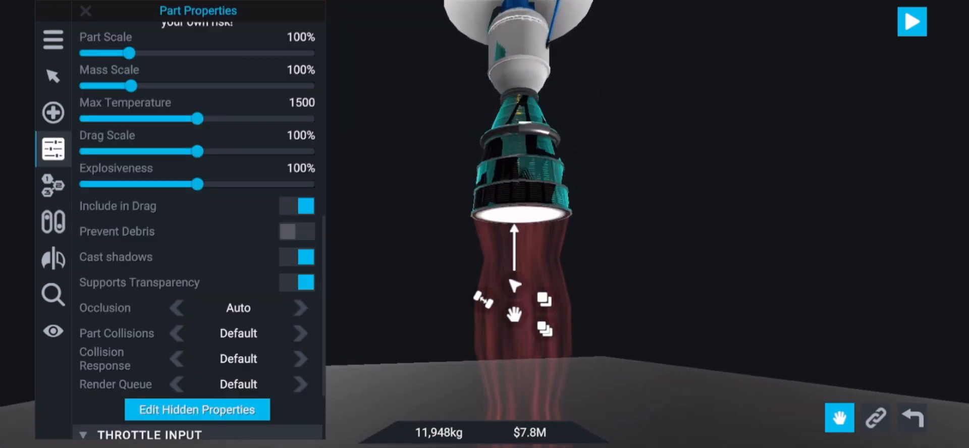
{"action": "scroll", "scroll_direction": "down", "scroll_amount": 3}
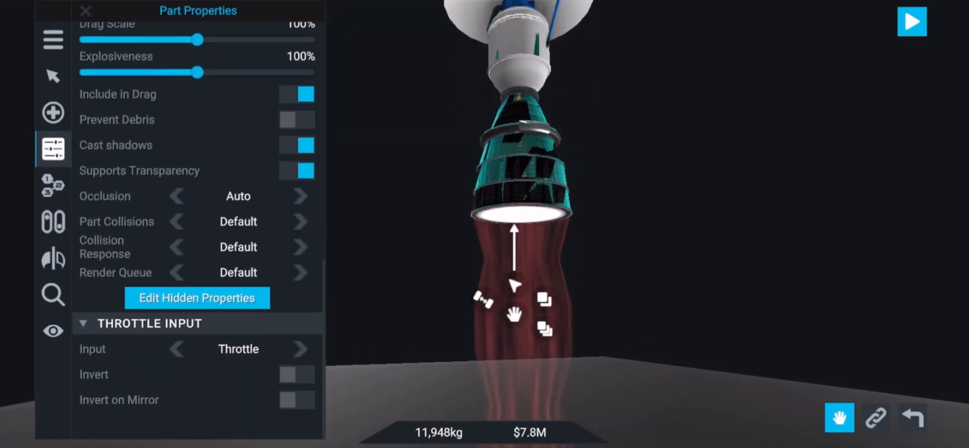
{"action": "left_click", "coordinate": [197, 297]}
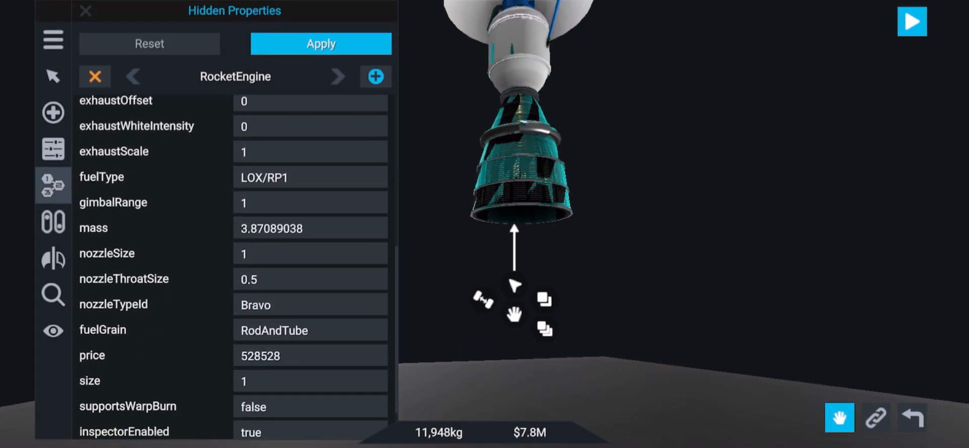
{"action": "scroll", "scroll_direction": "up", "scroll_amount": 3}
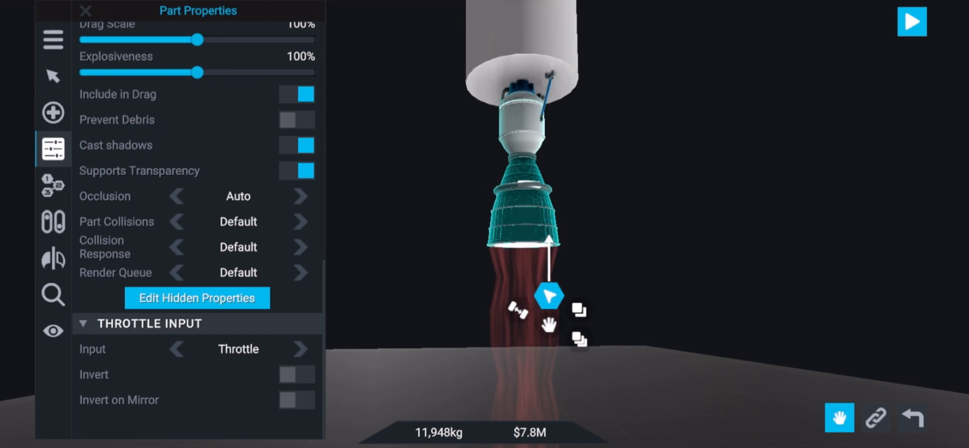
Clone the Mage Engine and set the copy's exhaustWhiteIntensity to 1 for a white plume
{"action": "left_click", "coordinate": [578, 308]}
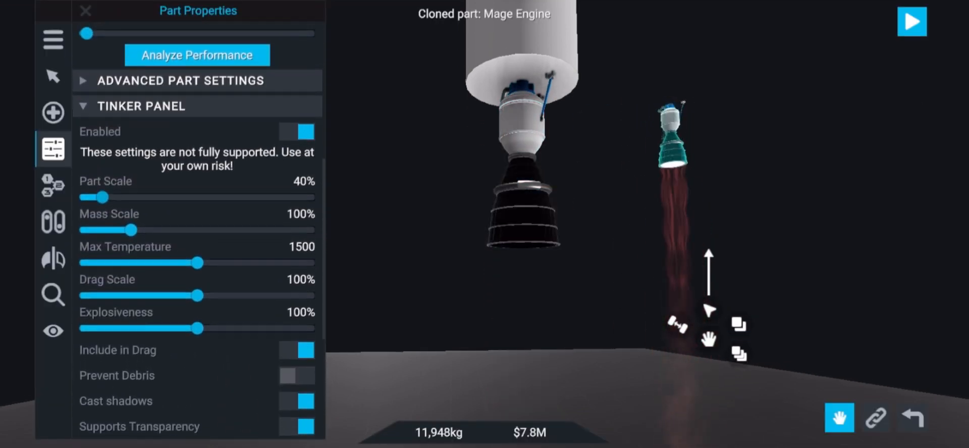
{"action": "left_click_drag", "start_coordinate": [103, 197], "coordinate": [126, 199]}
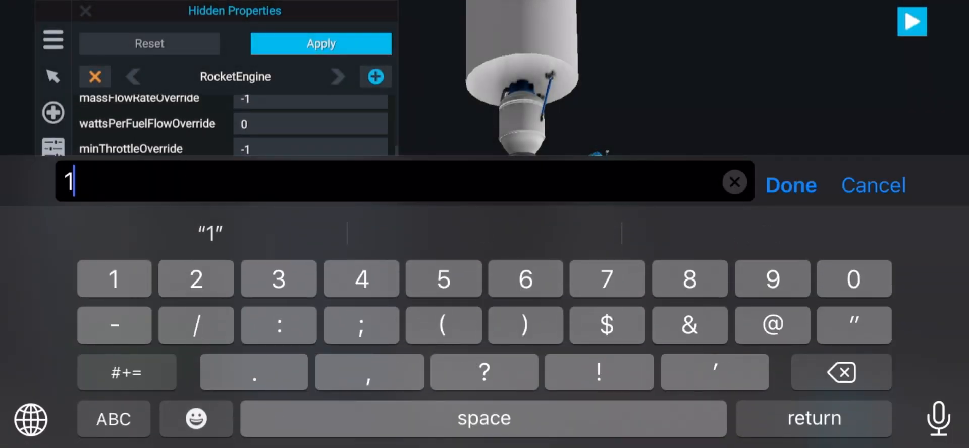
{"action": "left_click", "coordinate": [789, 185]}
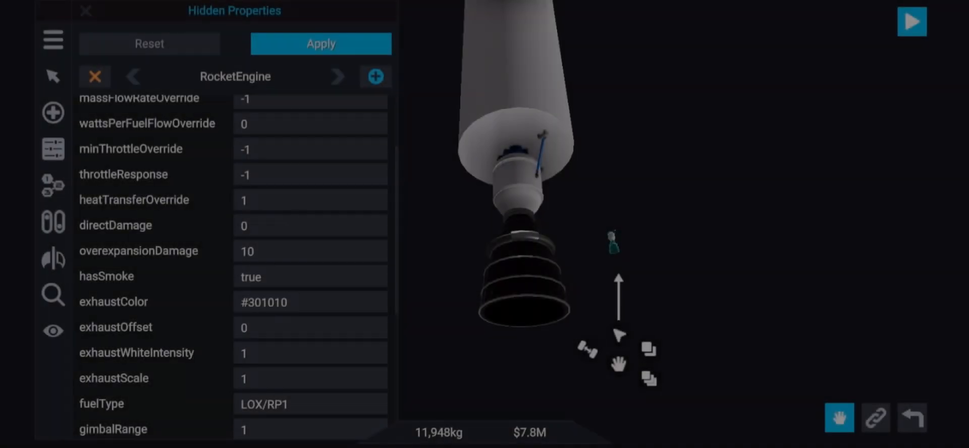
Set the copy's Y position so it sits under the original engine in the stack
{"action": "scroll", "scroll_direction": "up", "scroll_amount": 3}
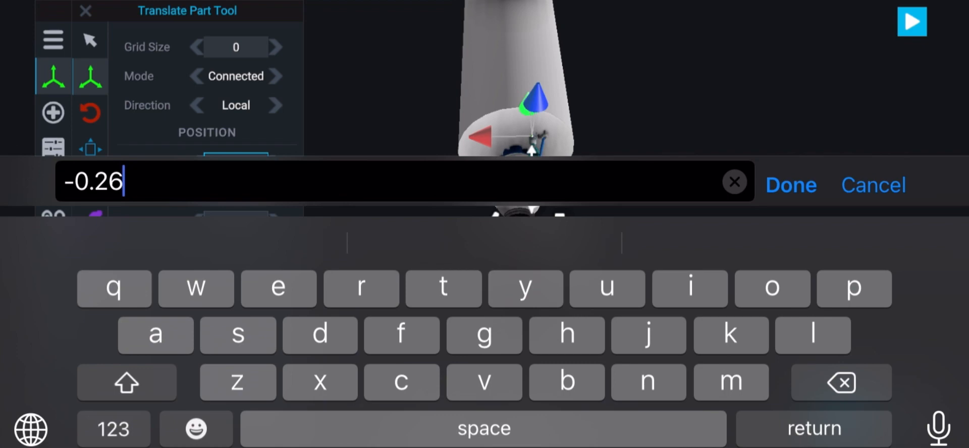
{"action": "left_click", "coordinate": [789, 185]}
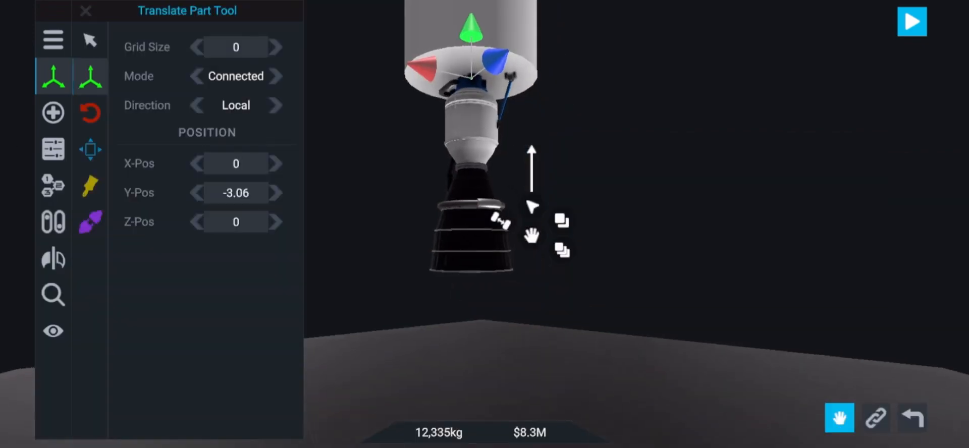
{"action": "left_click", "coordinate": [53, 149]}
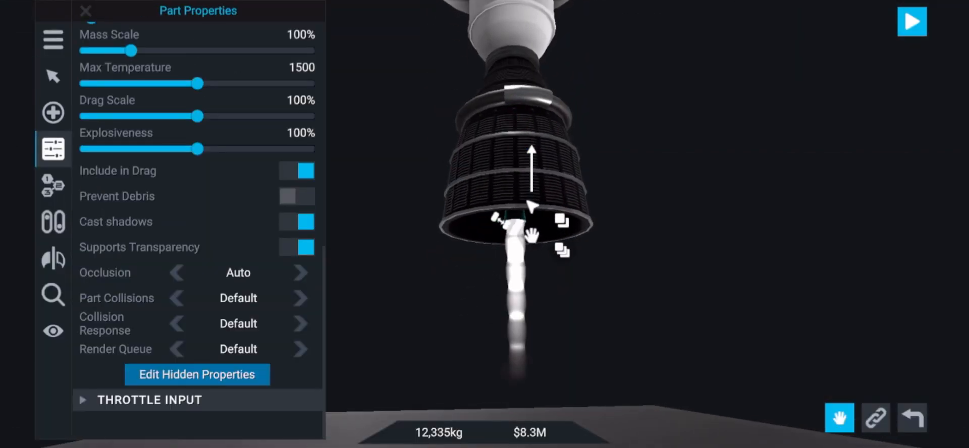
Set the copy's hidden exhaust offset field to 20, then clone the engine once more
{"action": "left_click", "coordinate": [196, 375]}
{"action": "type", "text": "20"}
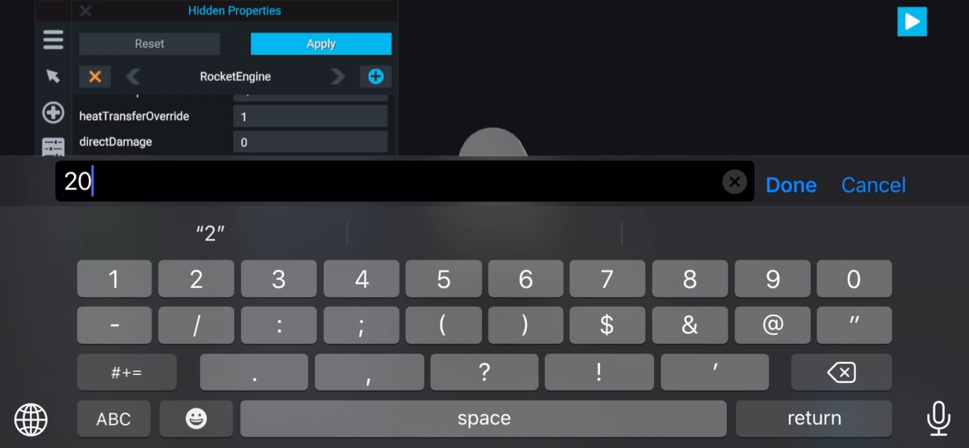
{"action": "left_click", "coordinate": [790, 185]}
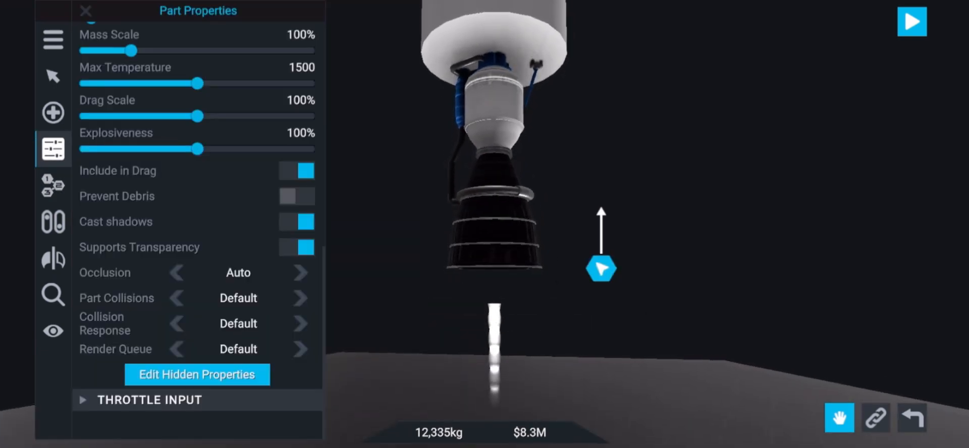
{"action": "left_click", "coordinate": [911, 21]}
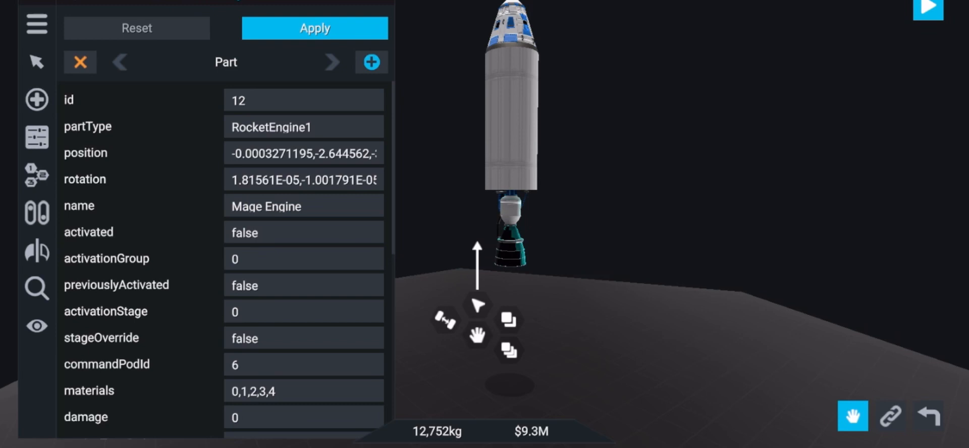
Set thrustOverride, massFlowRateOverride and heatTransferOverride to 0 on the newest copy
{"action": "left_click", "coordinate": [331, 62]}
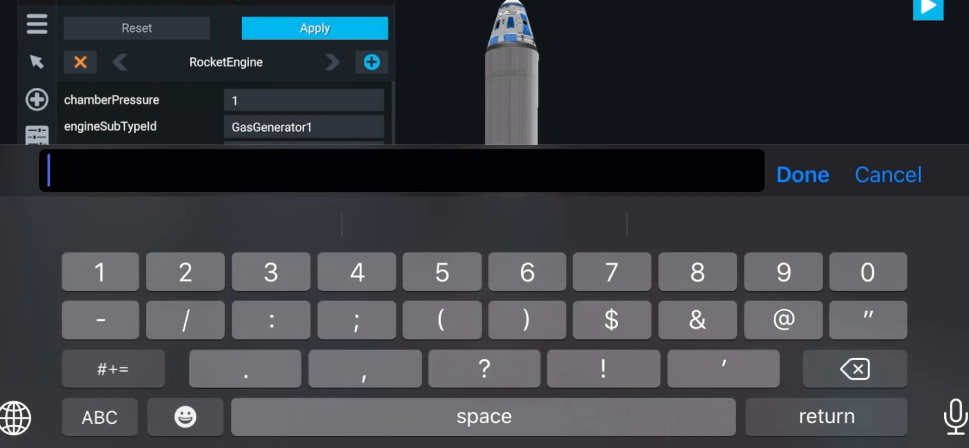
{"action": "left_click", "coordinate": [802, 174]}
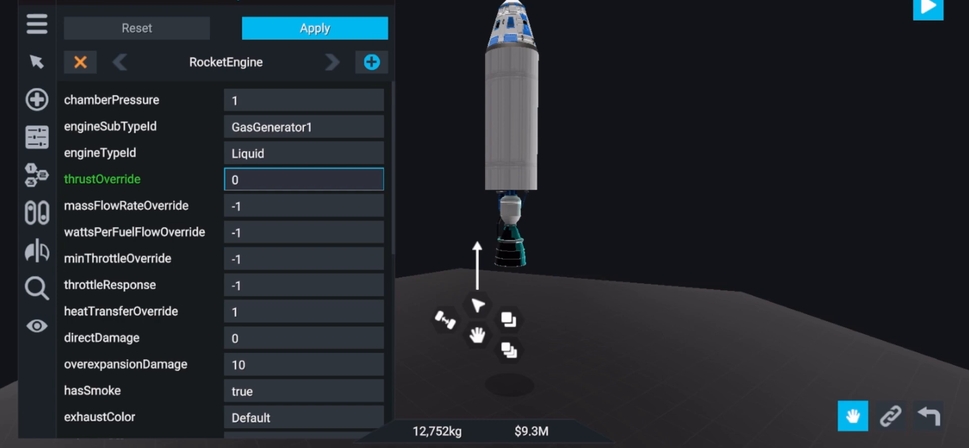
{"action": "left_click", "coordinate": [303, 205]}
{"action": "type", "text": "1"}
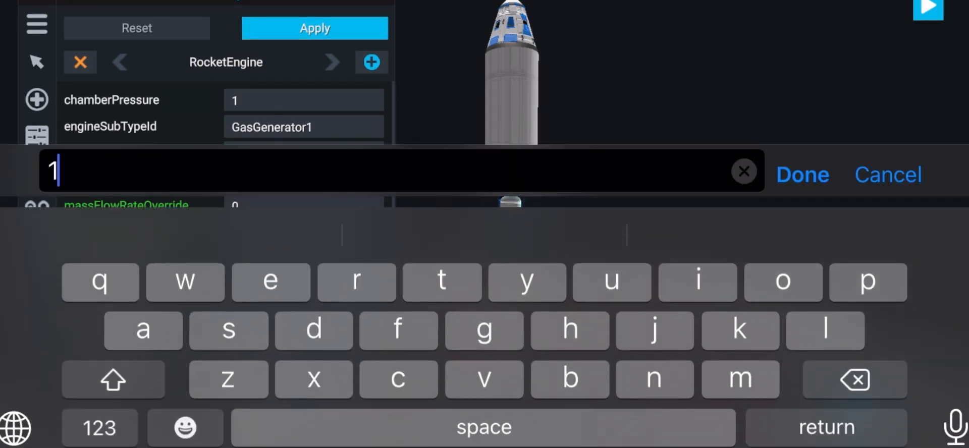
{"action": "left_click", "coordinate": [803, 175]}
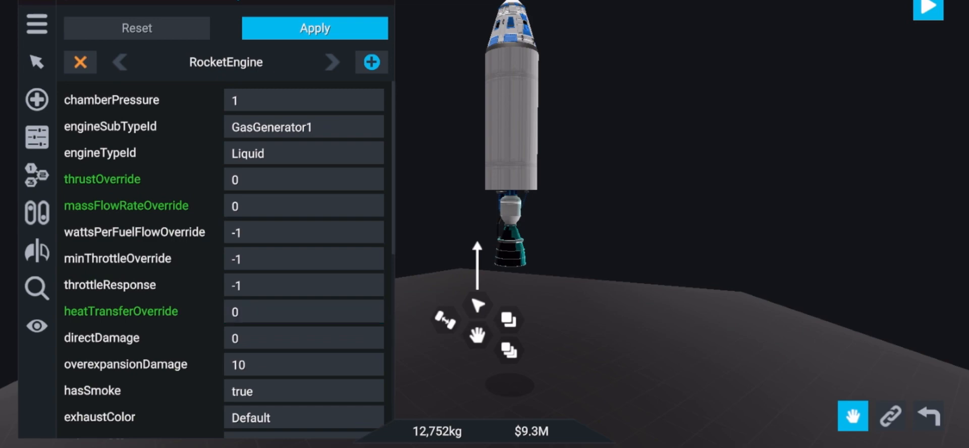